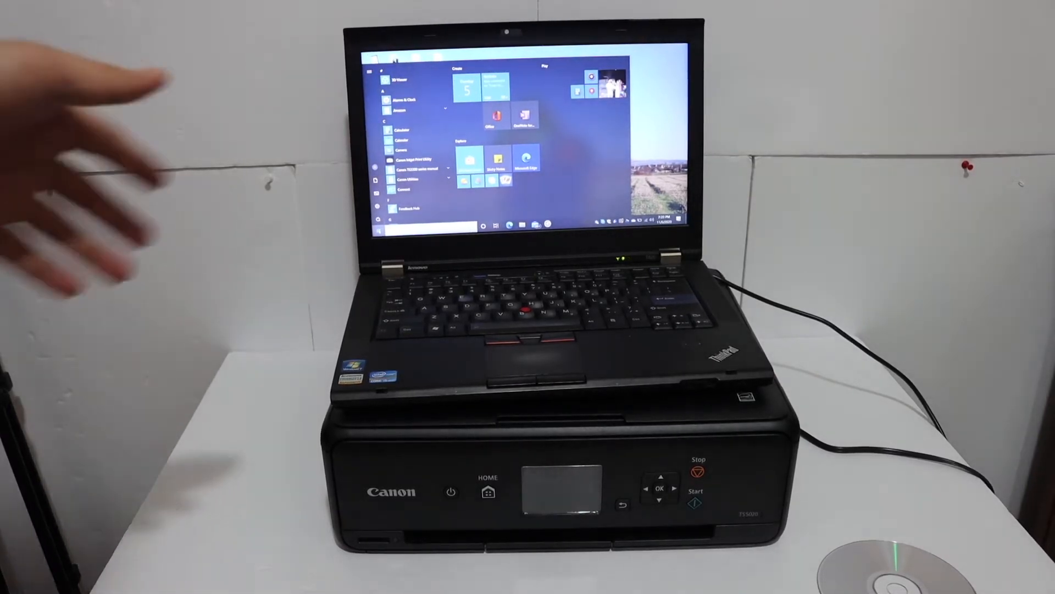
# Switch on the Canon printer and place the setup disc in the laptop's tray
pyautogui.click(451, 491)
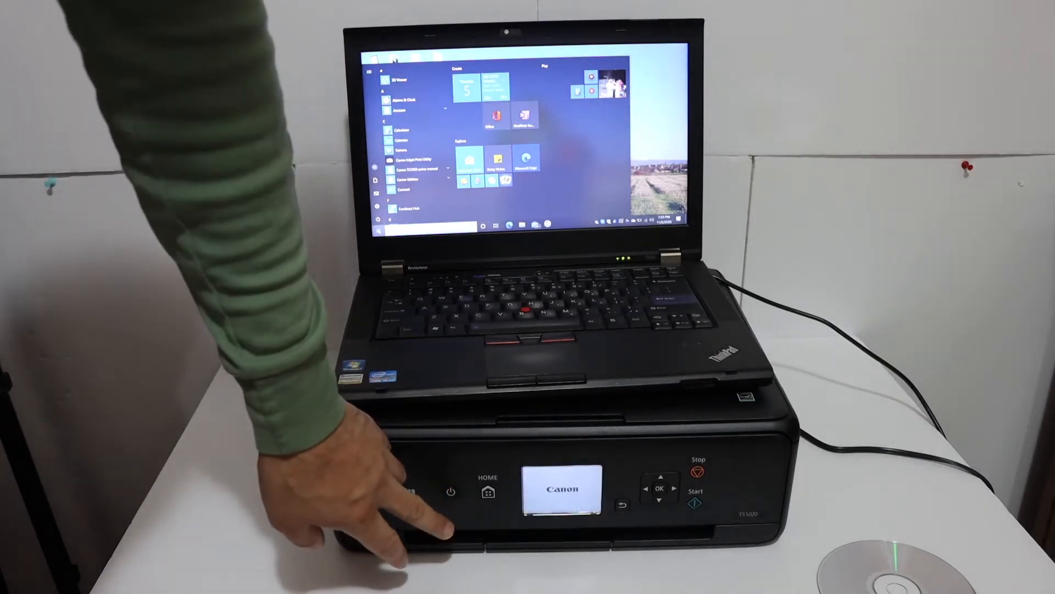
pyautogui.click(451, 492)
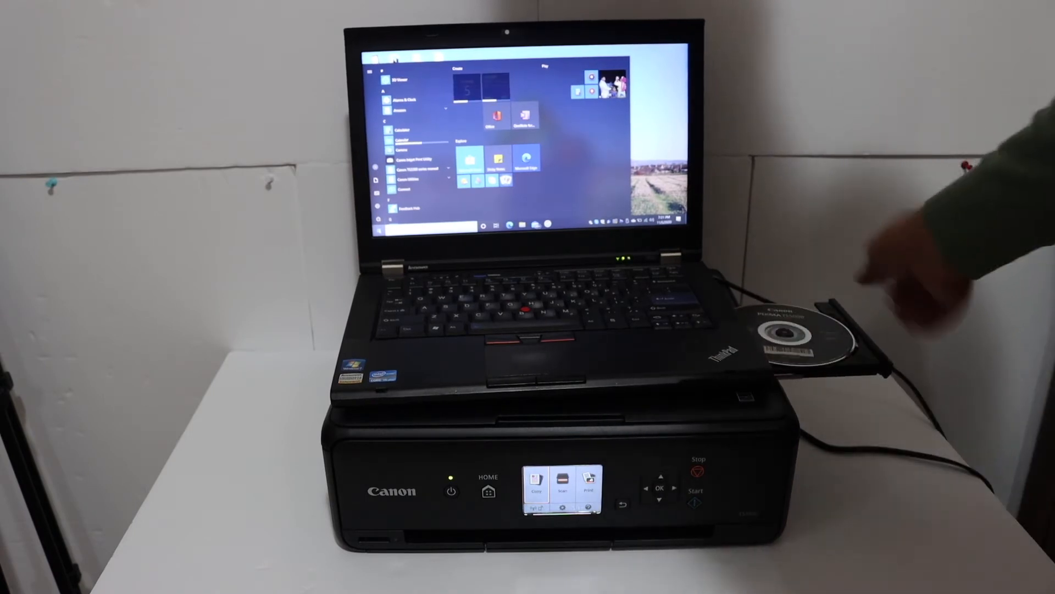
# Close the disc tray so the Canon TS5000 setup launcher starts
pyautogui.click(794, 330)
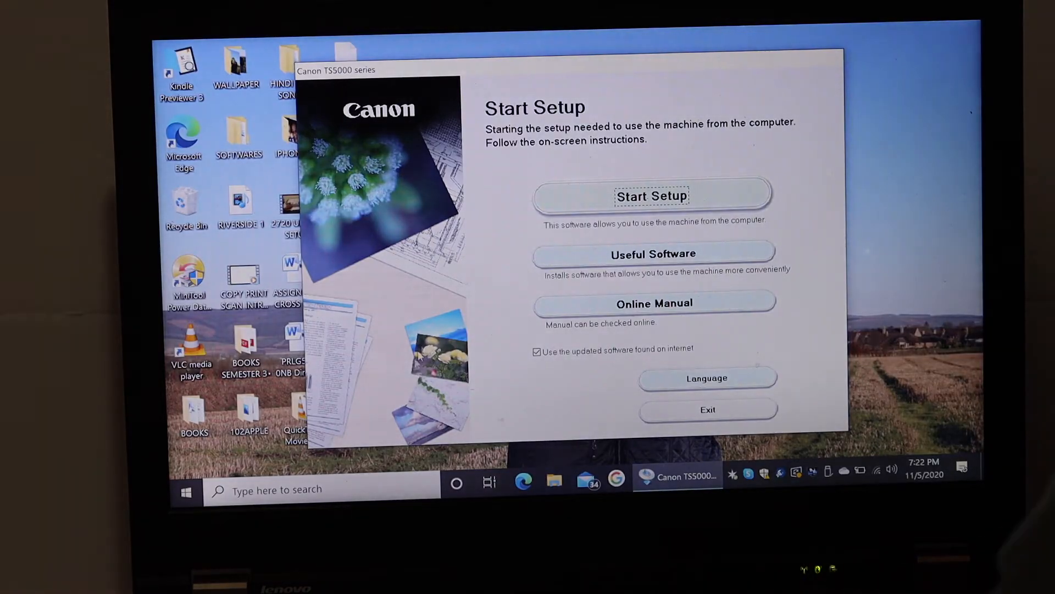
# Start Setup and advance to the connection page with Wireless LAN Connection selected
pyautogui.click(652, 195)
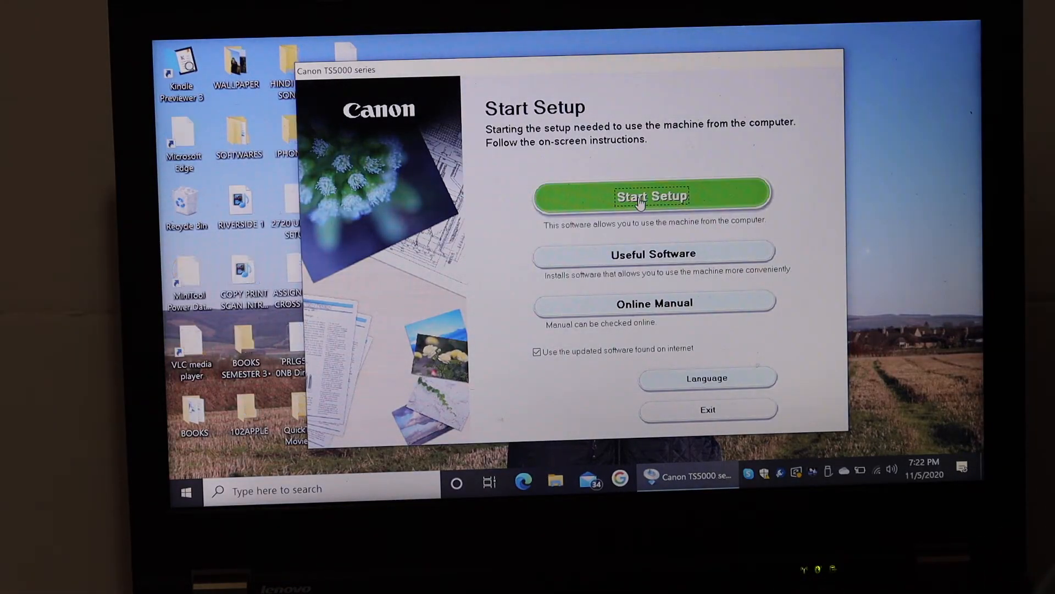
pyautogui.click(651, 195)
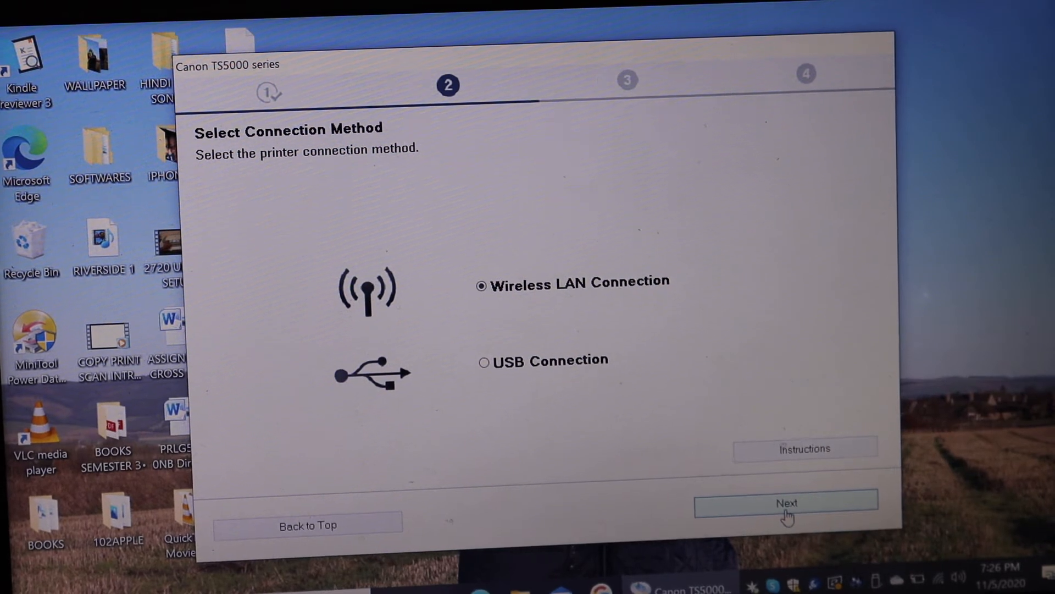
# Confirm power is on and select the TS5000 series printer from the network list
pyautogui.click(785, 505)
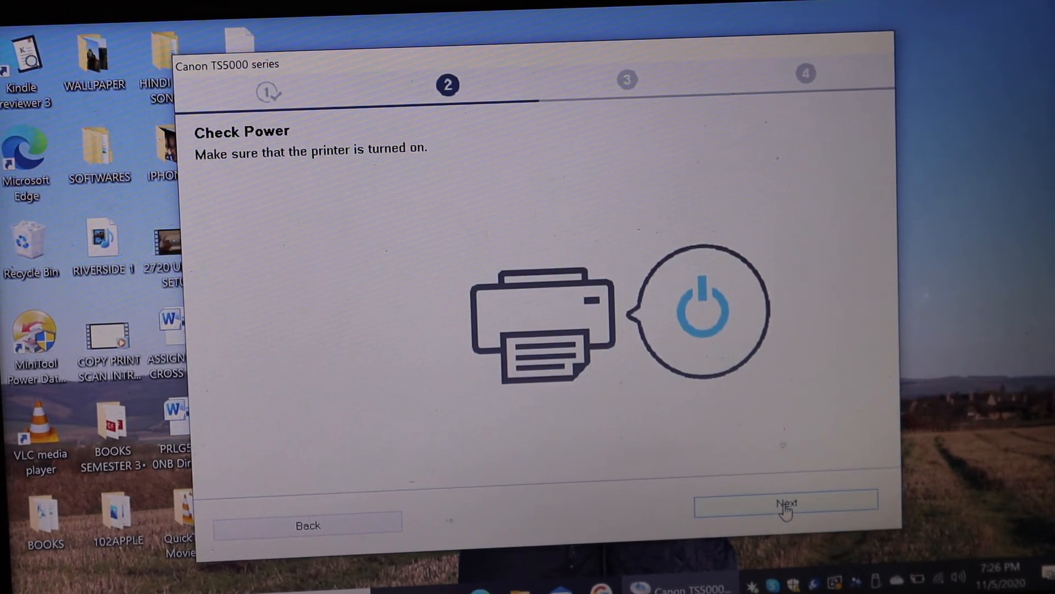
pyautogui.click(786, 503)
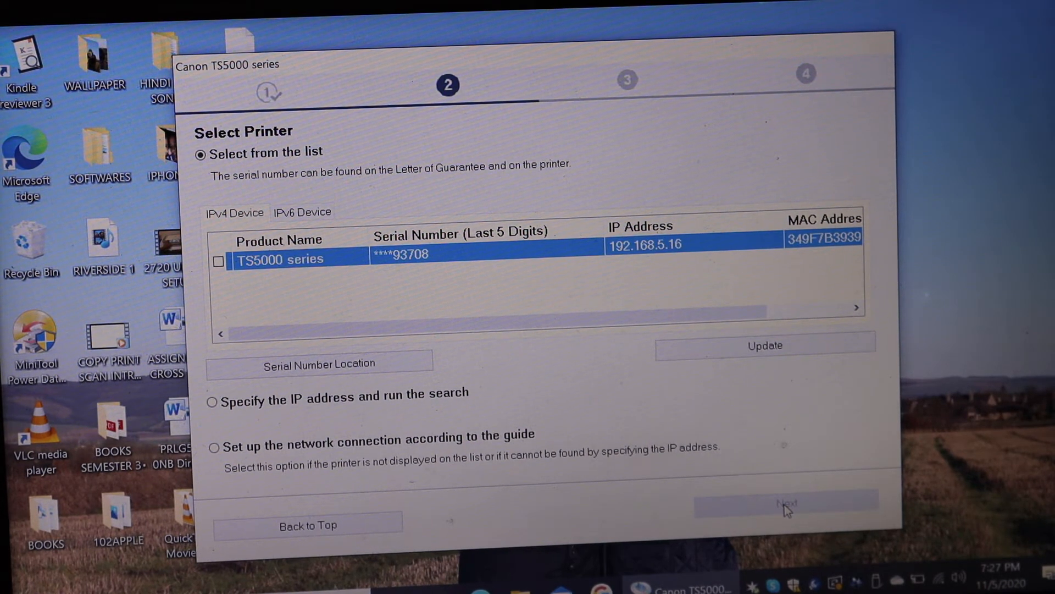
pyautogui.moveTo(270, 297)
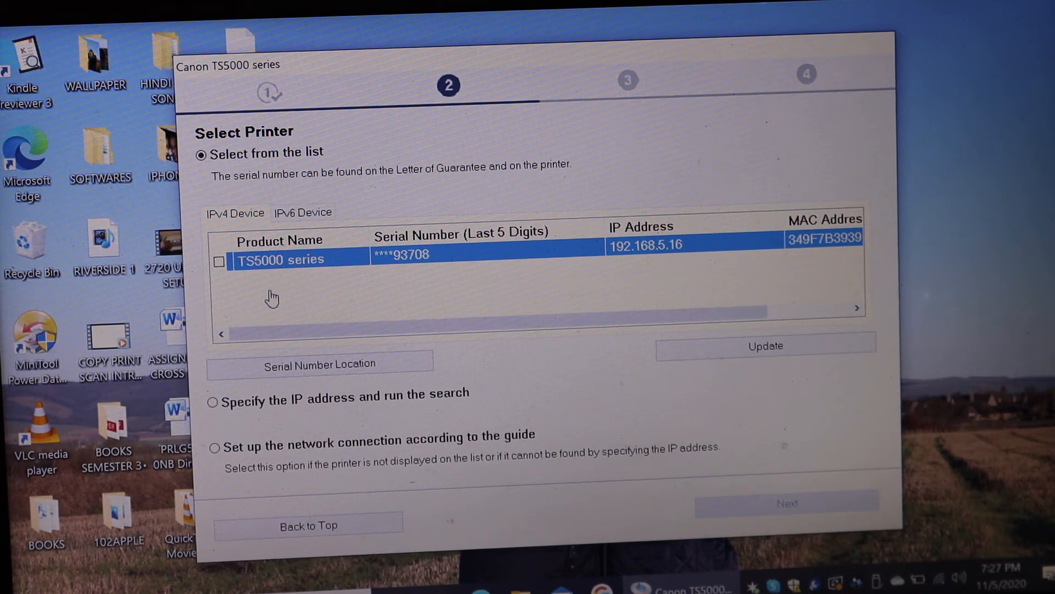
pyautogui.click(219, 261)
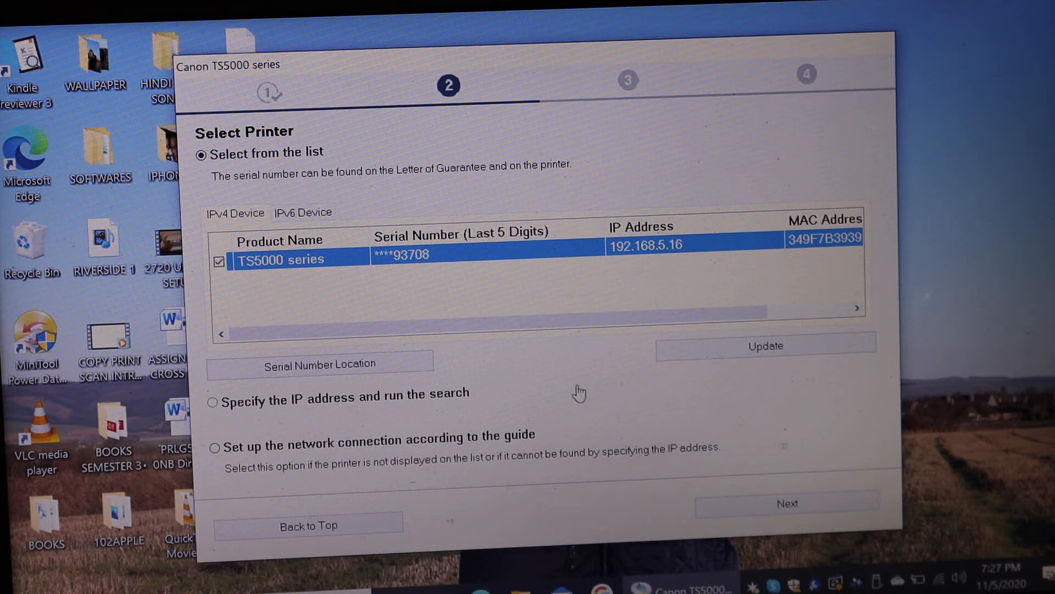
pyautogui.click(786, 503)
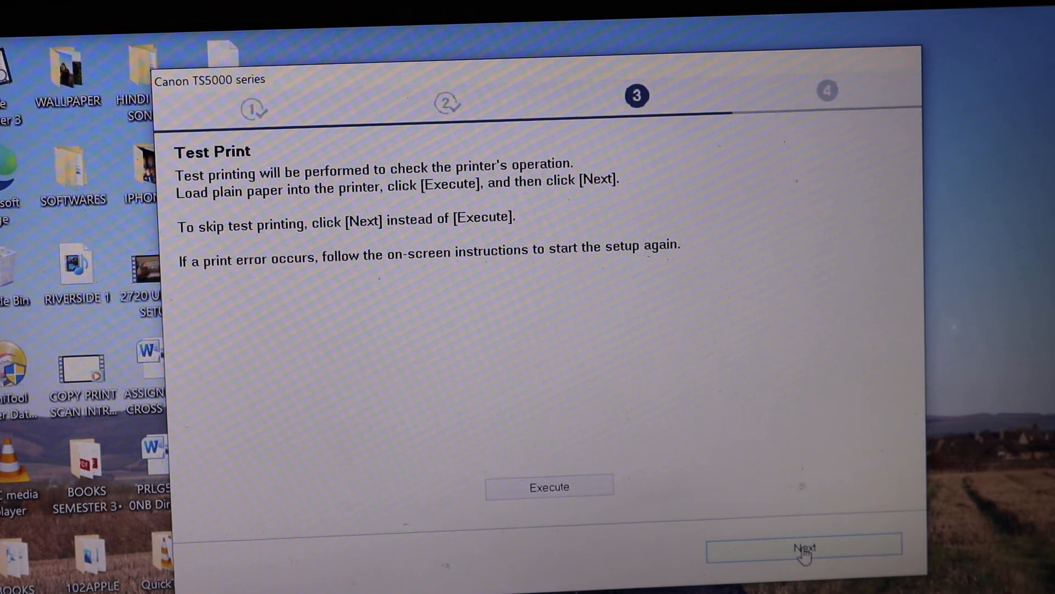
# Skip the test print and leave 'Set as default printer' unchecked
pyautogui.click(804, 546)
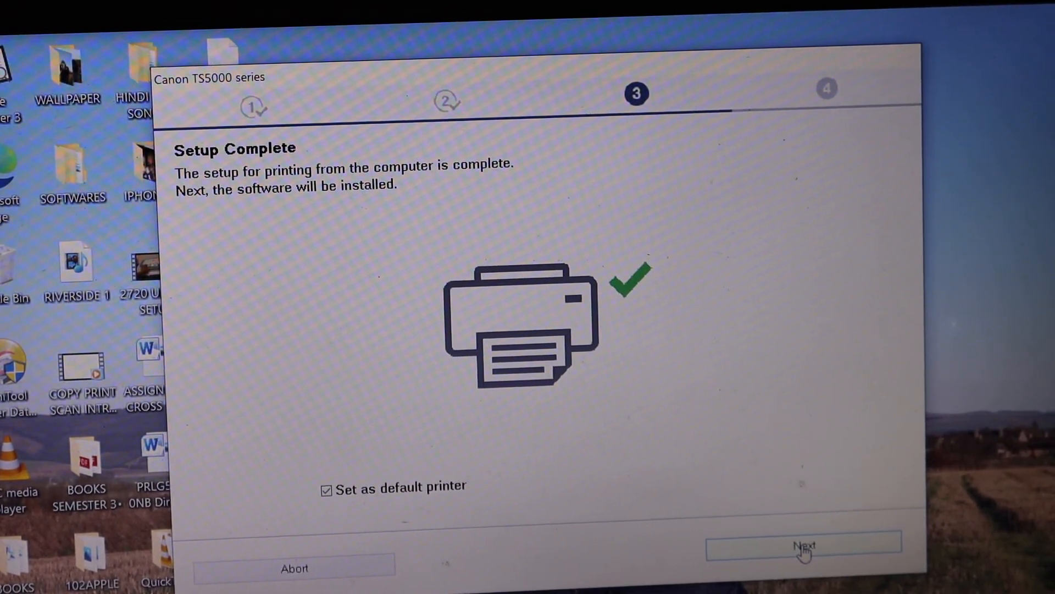
pyautogui.click(324, 486)
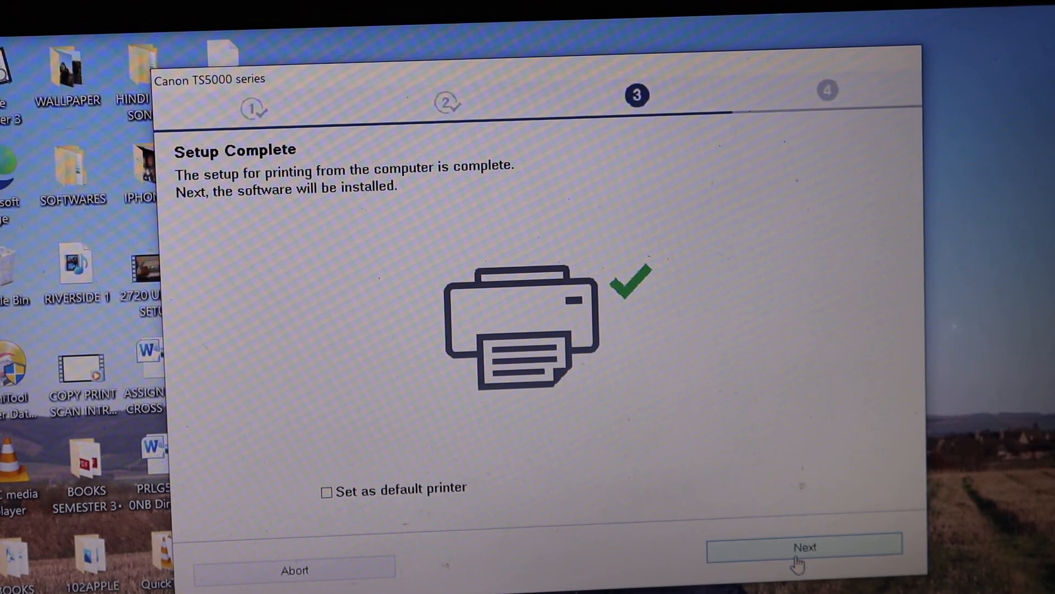
pyautogui.click(803, 547)
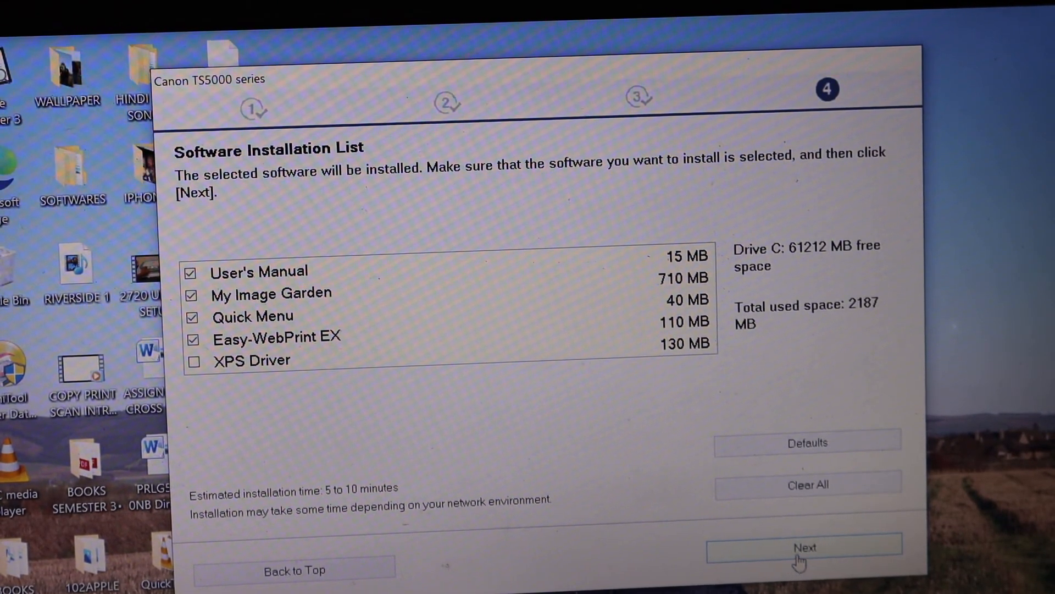
# Install the listed software, accept the .Net Framework notice, and exit the installer
pyautogui.click(803, 546)
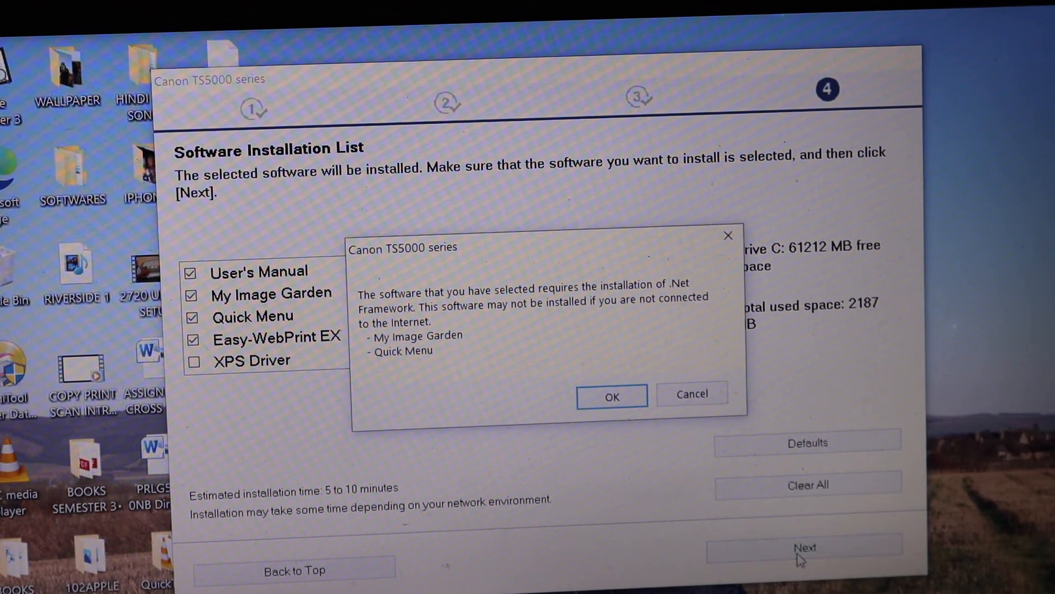
pyautogui.click(611, 395)
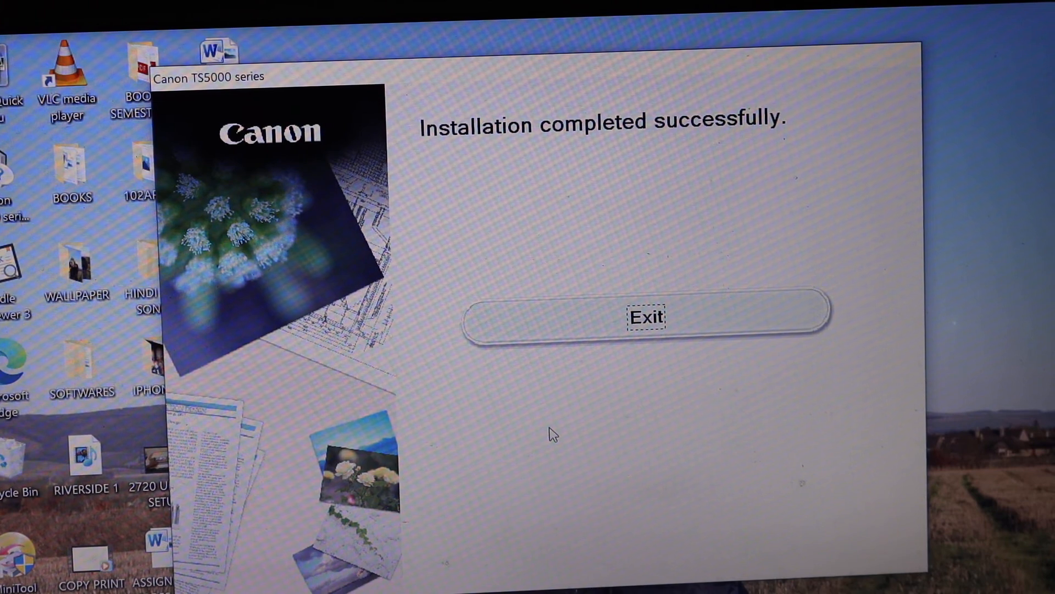
pyautogui.click(649, 317)
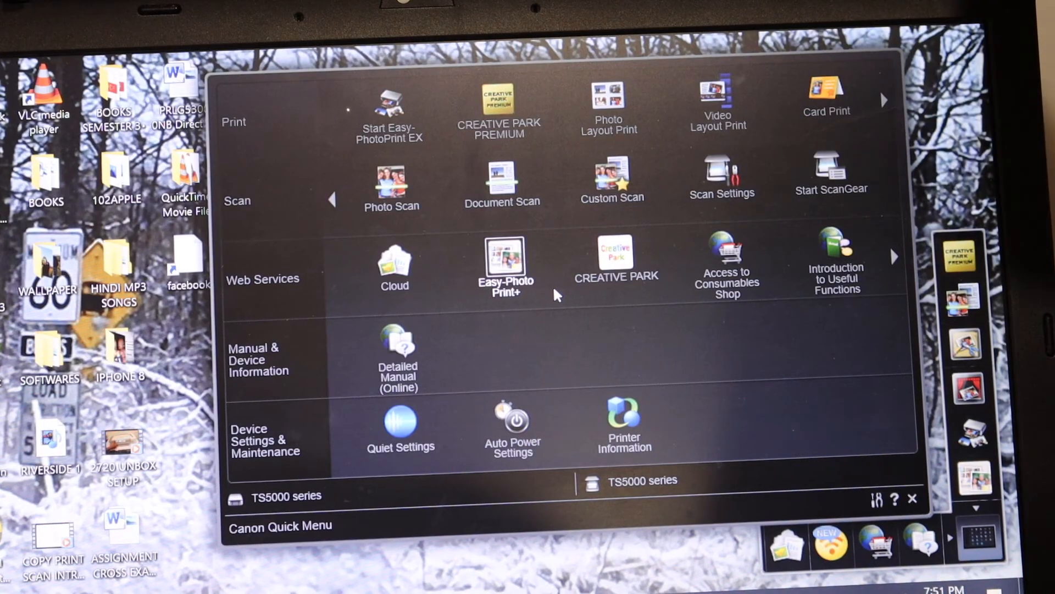